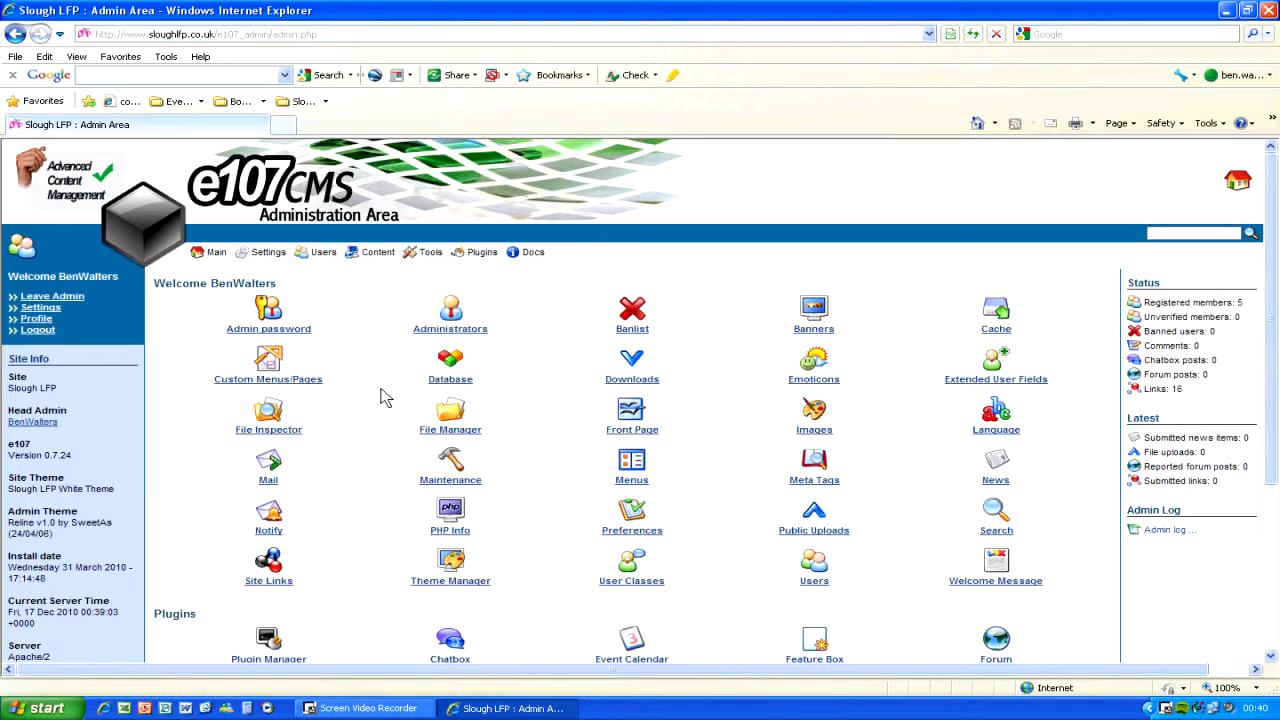
mouse_move(110, 304)
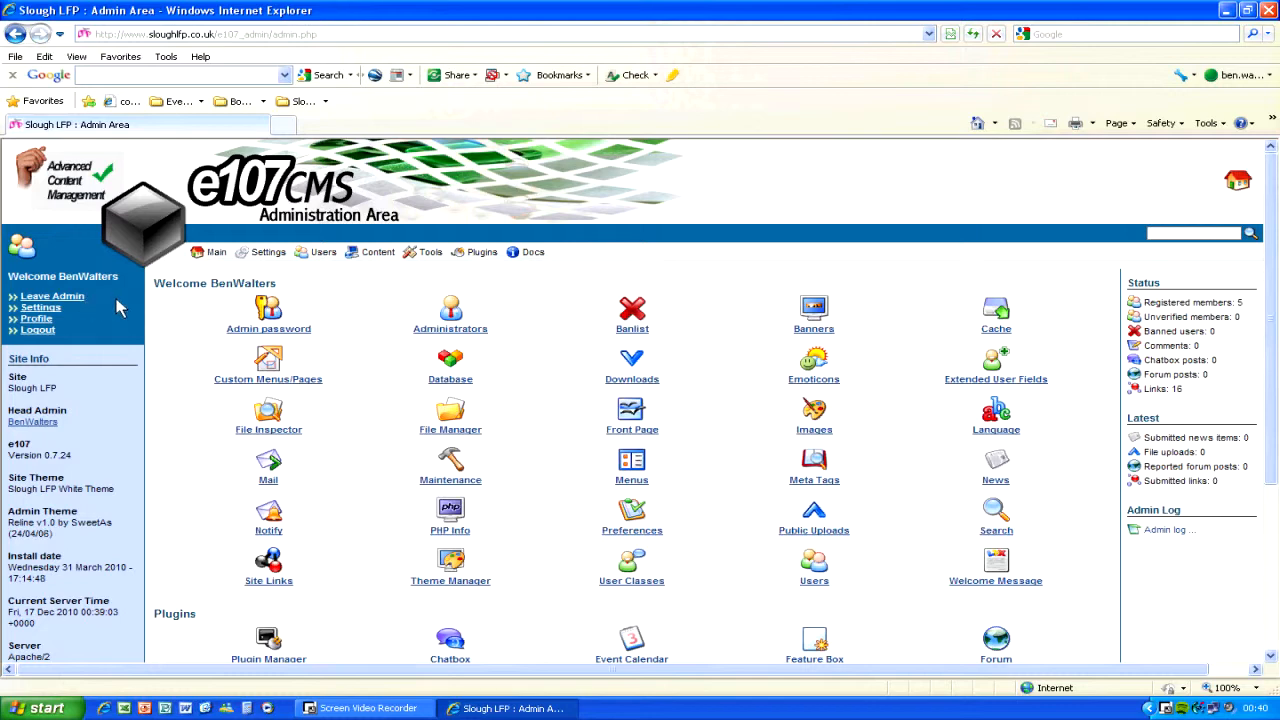
- Leave the admin area via 'Leave Admin' to reach the public Slough LFP homepage
click(52, 296)
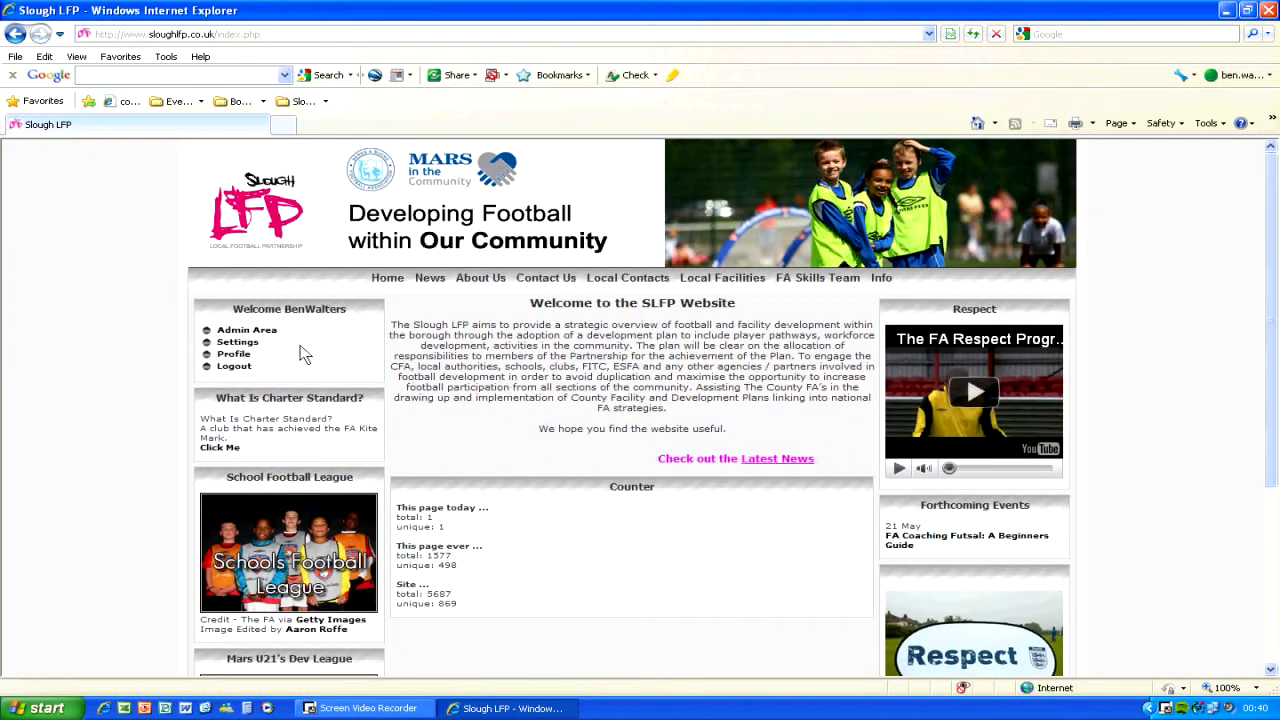
- Re-enter the Administration Area from the Welcome box as BenWalters
click(248, 330)
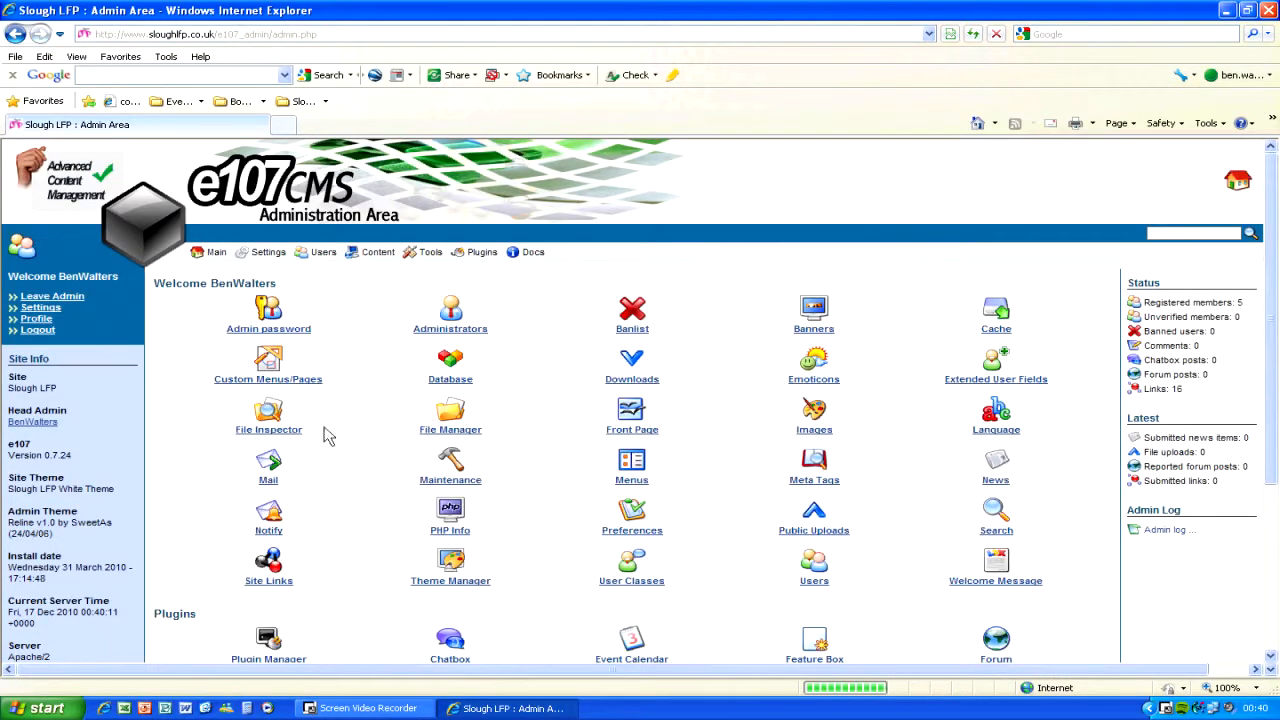
mouse_move(1036, 348)
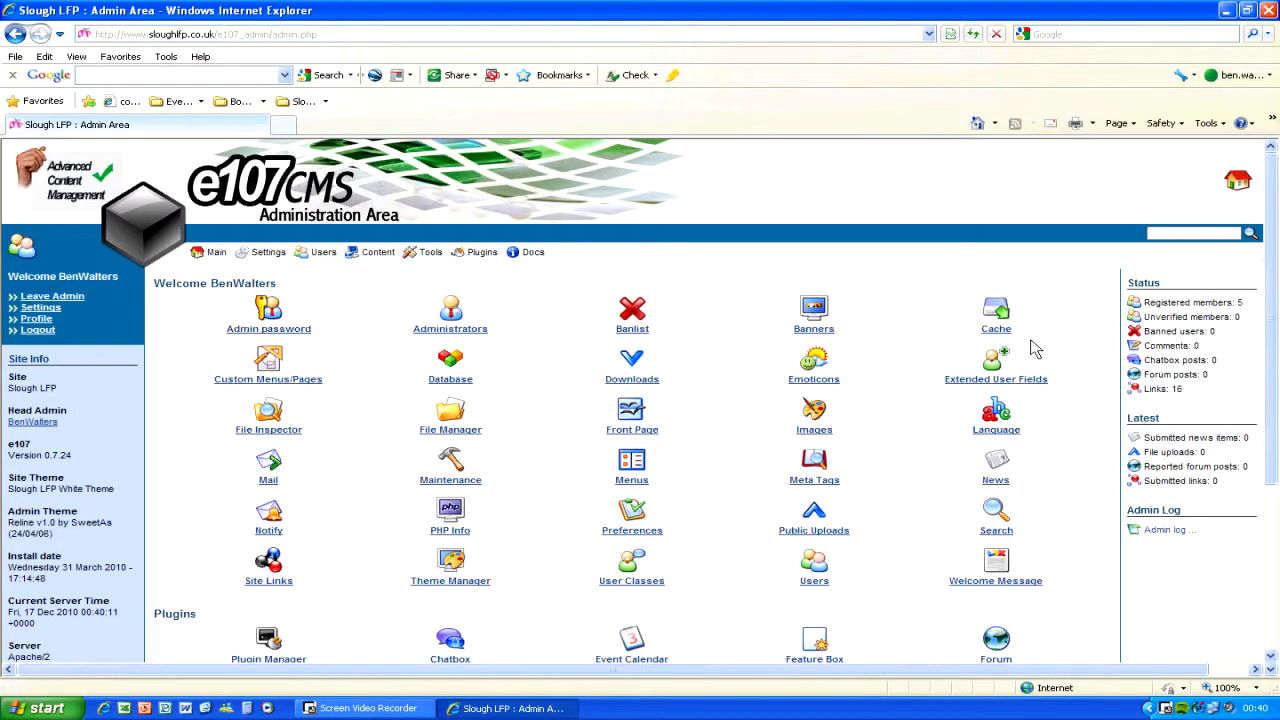
scroll(down, 3)
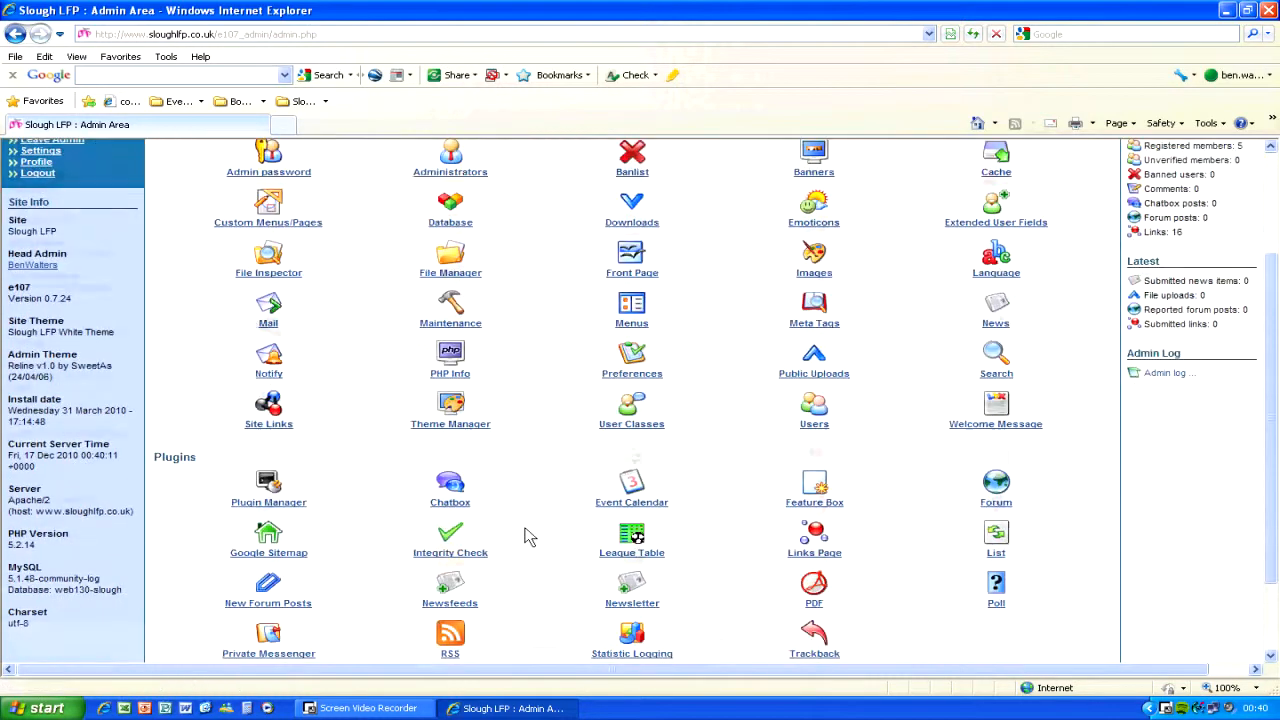
scroll(down, 3)
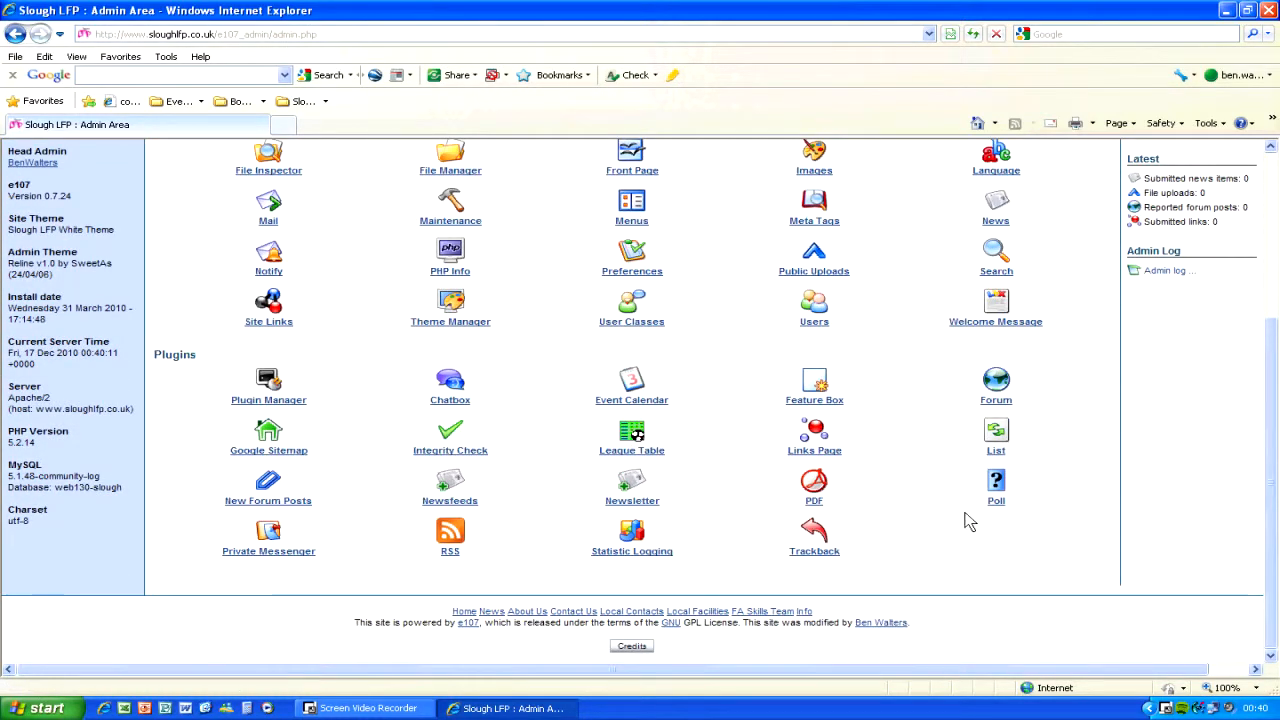
mouse_move(920, 482)
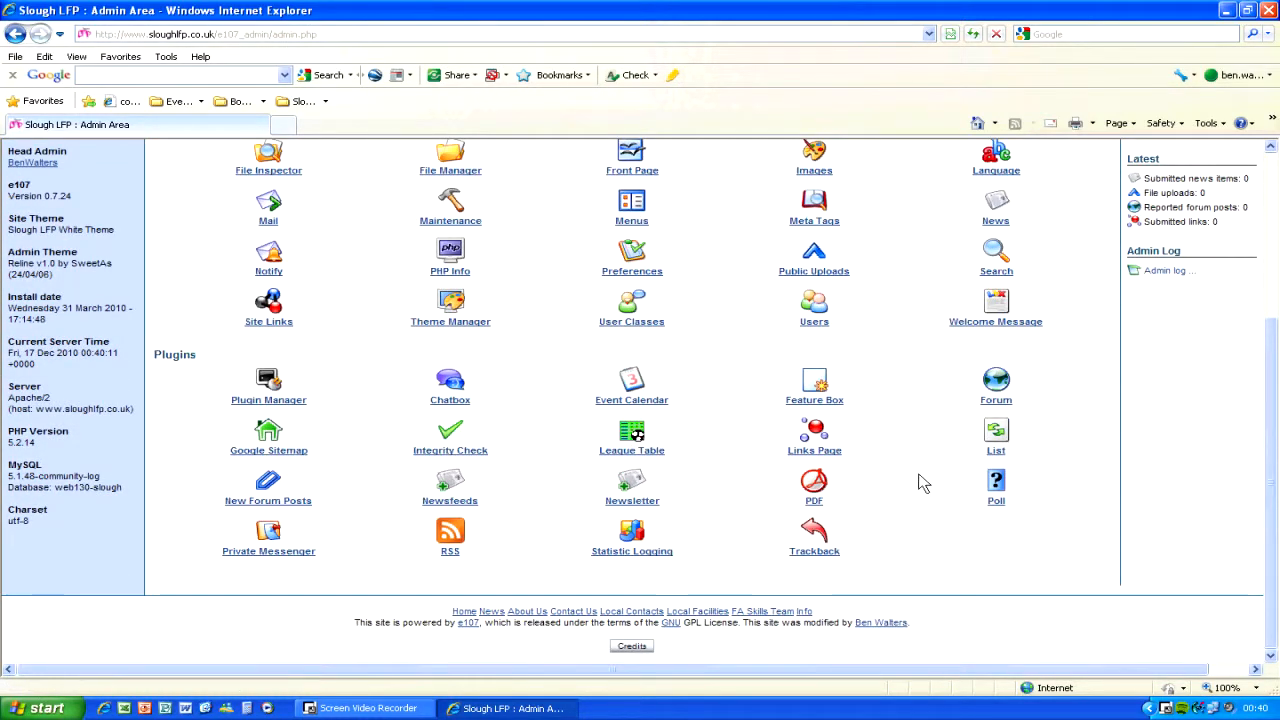
scroll(up, 3)
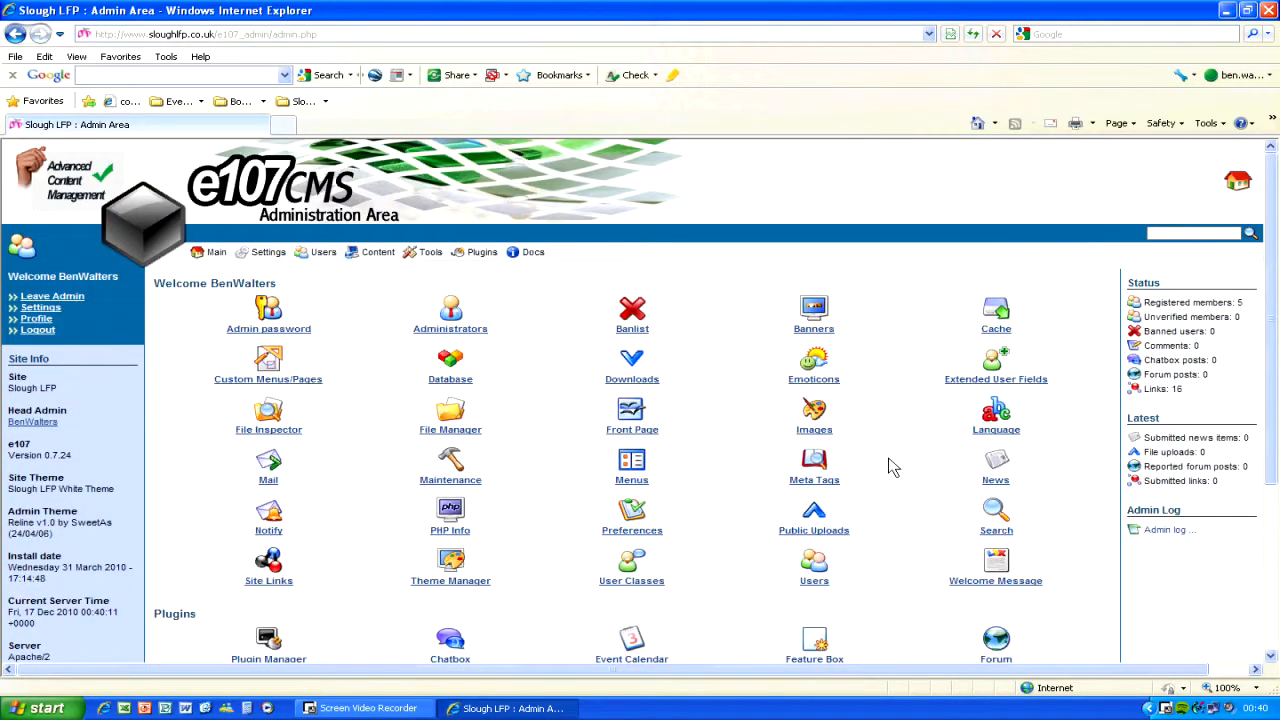